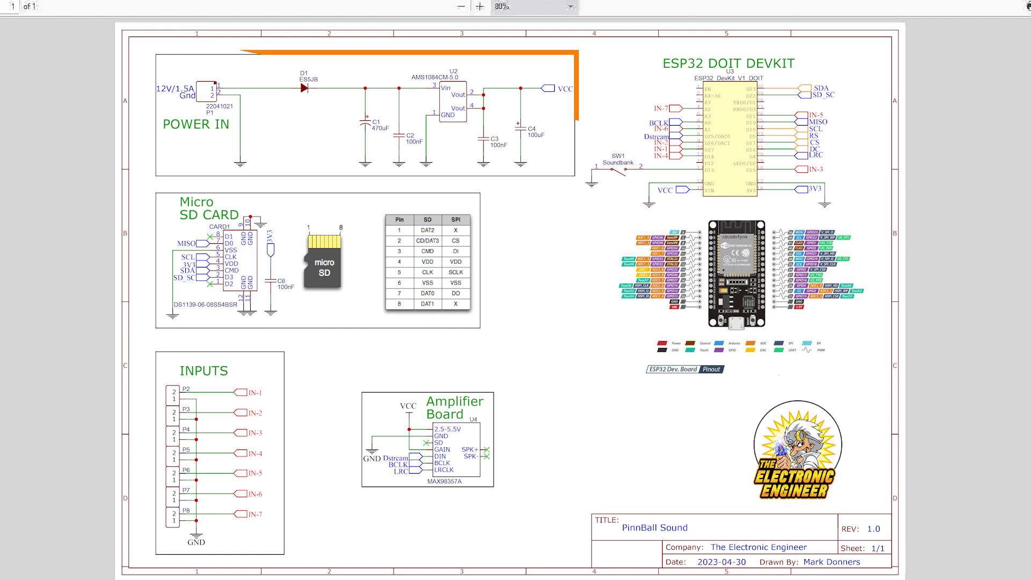
left_click(362, 112)
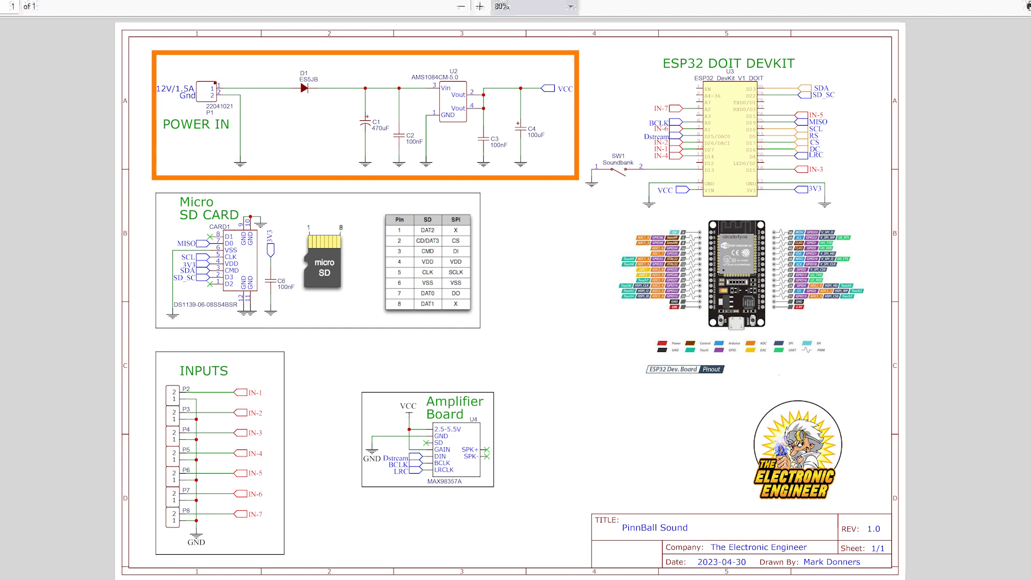
left_click(323, 263)
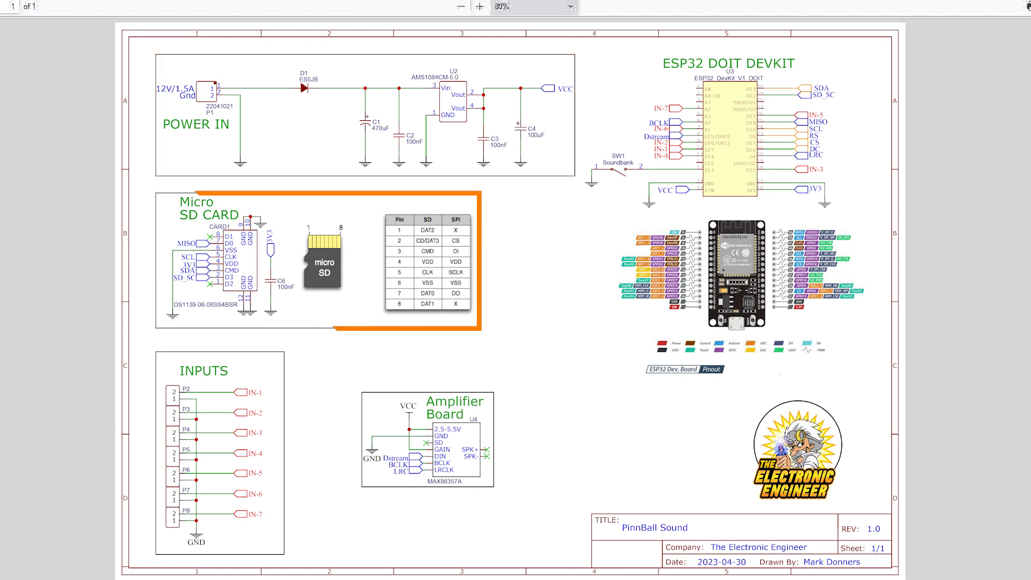
left_click(316, 263)
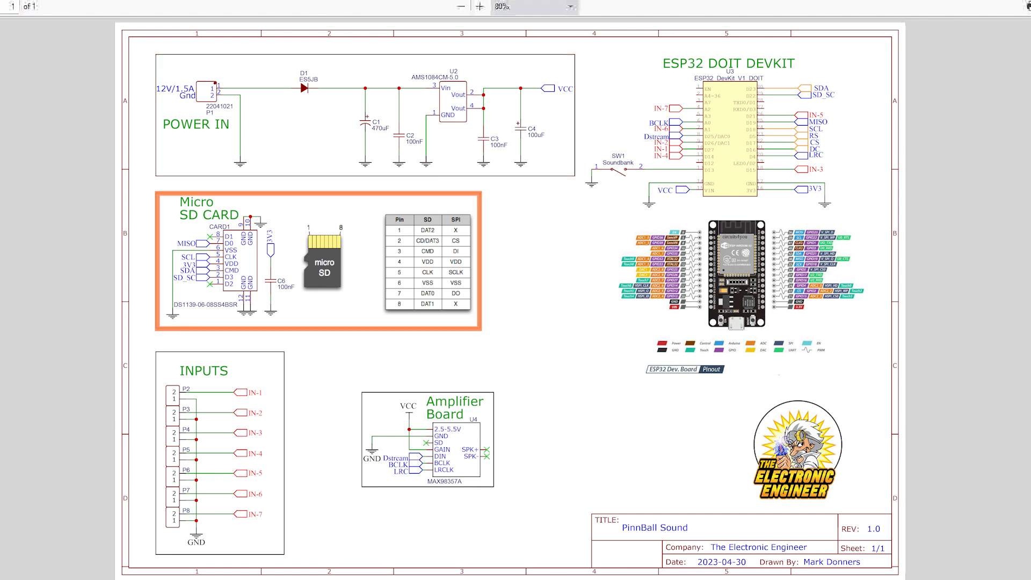
left_click(426, 440)
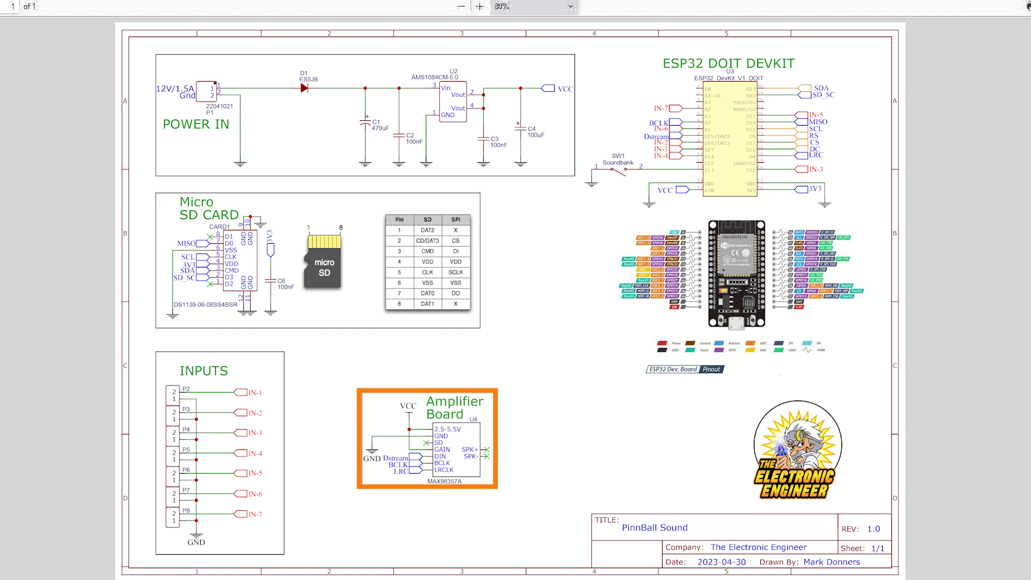